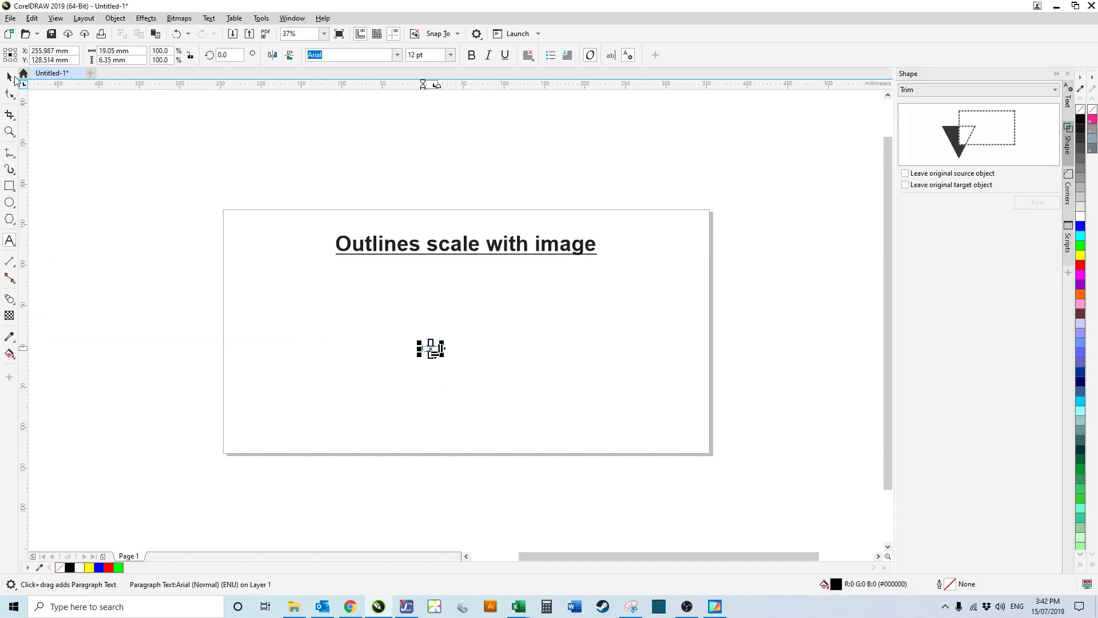
Step: Finish editing the empty text box and return to adding the black ABC text
left_click(9, 239)
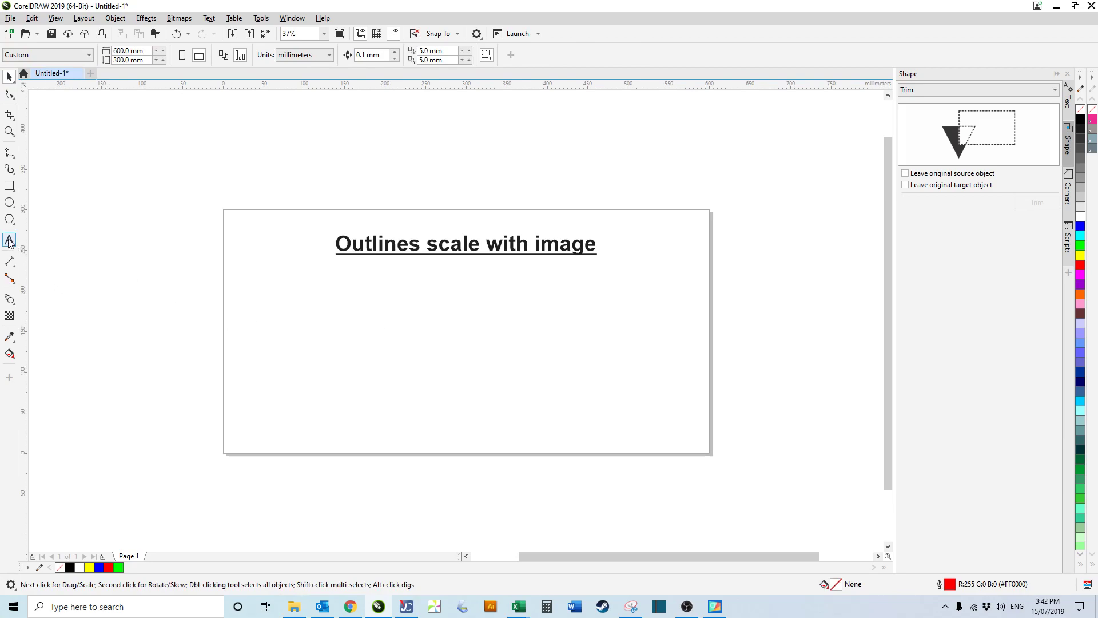
left_click(8, 239)
type("ABC")
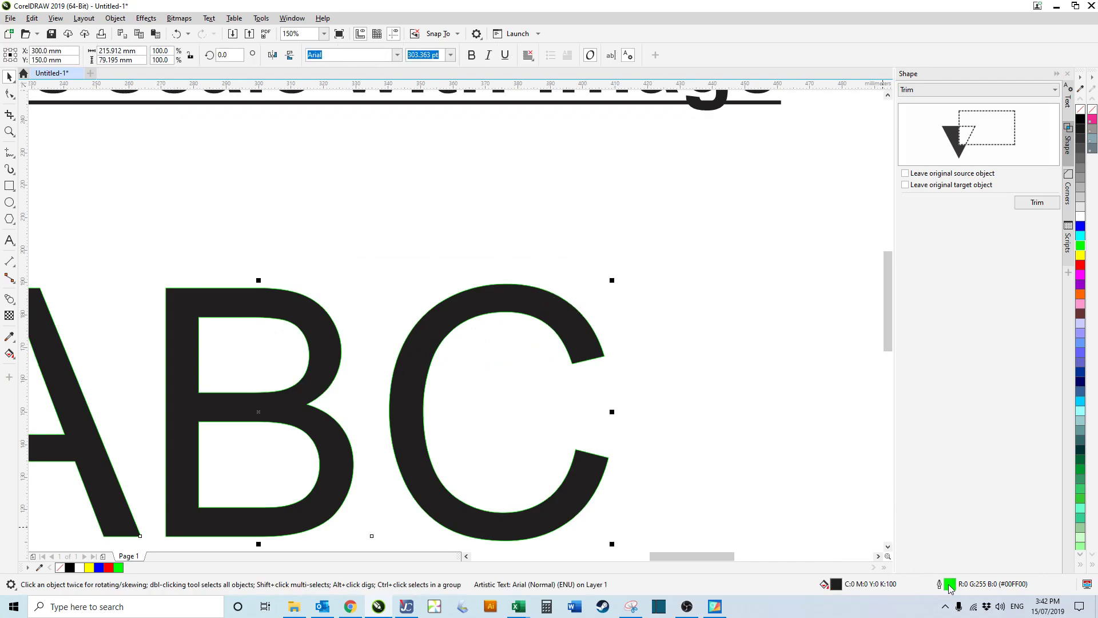
Step: Open the Outline Pen settings for the ABC text to thicken its green outline
left_click(476, 259)
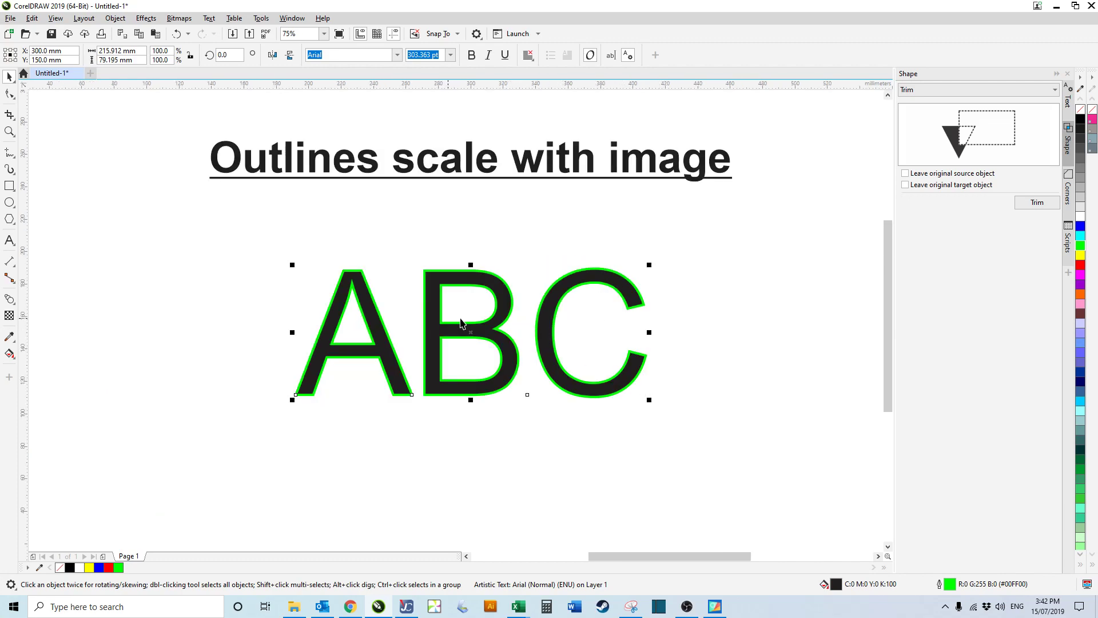
mouse_move(646, 403)
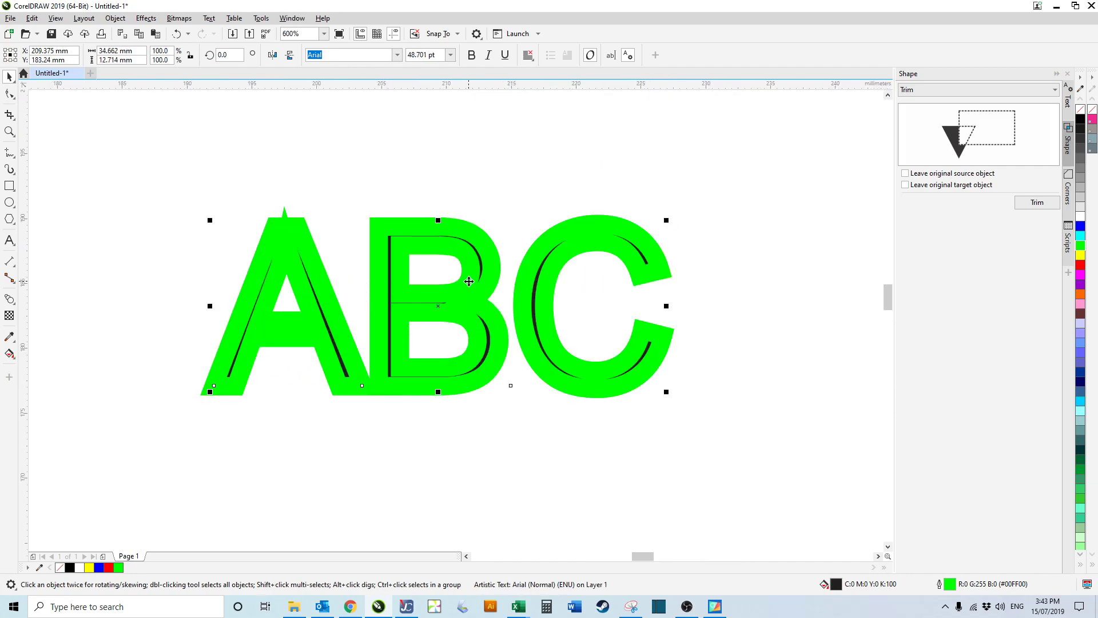
mouse_move(325, 239)
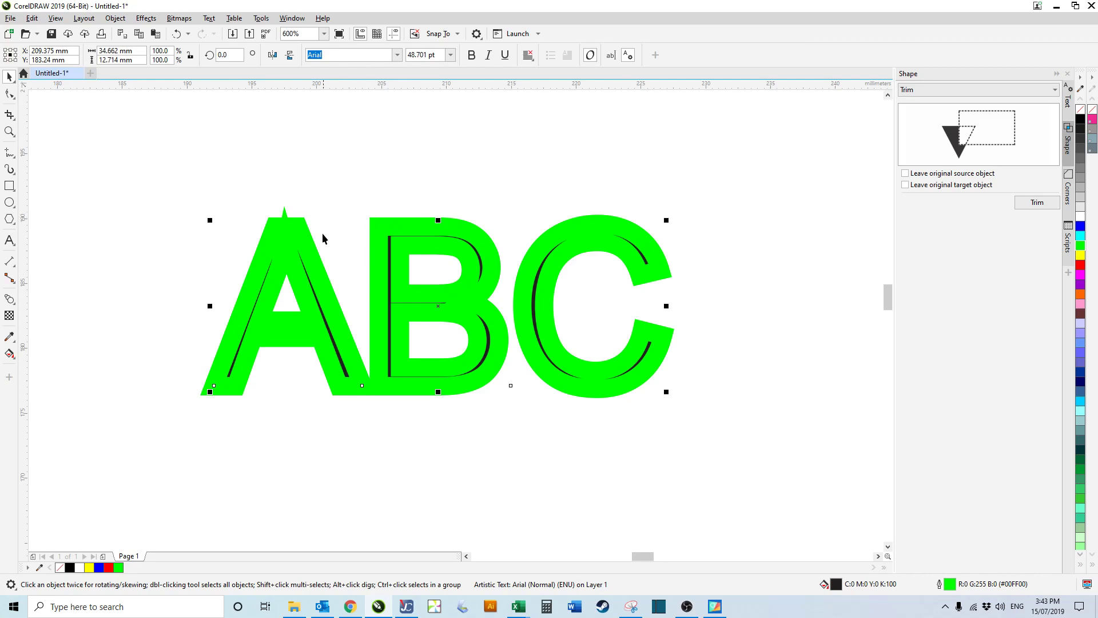
mouse_move(337, 271)
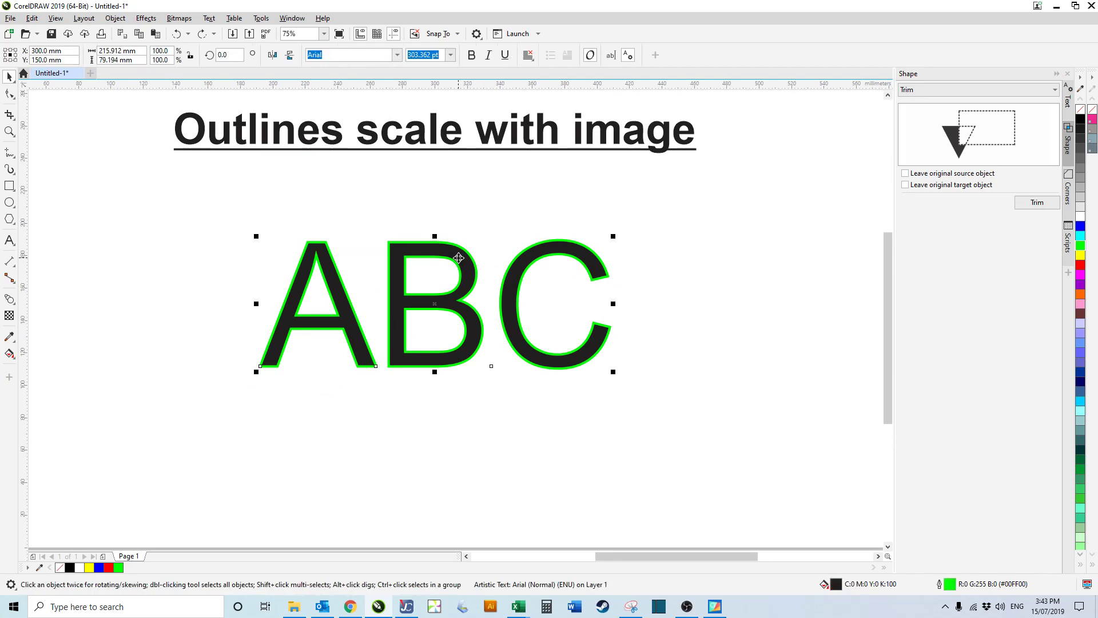
mouse_move(561, 339)
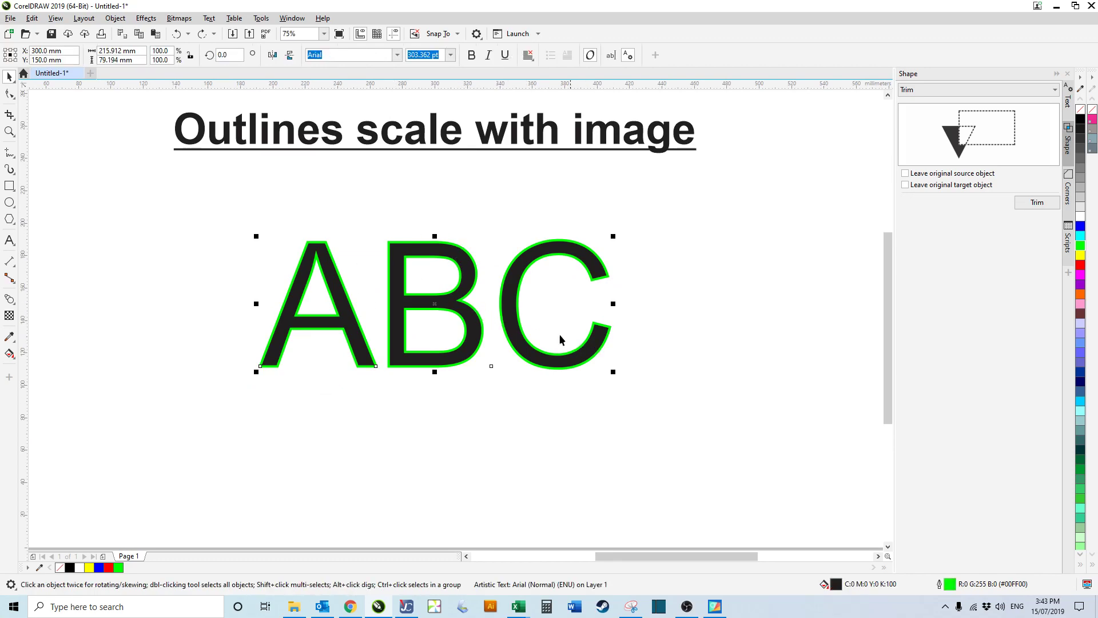
mouse_move(949, 584)
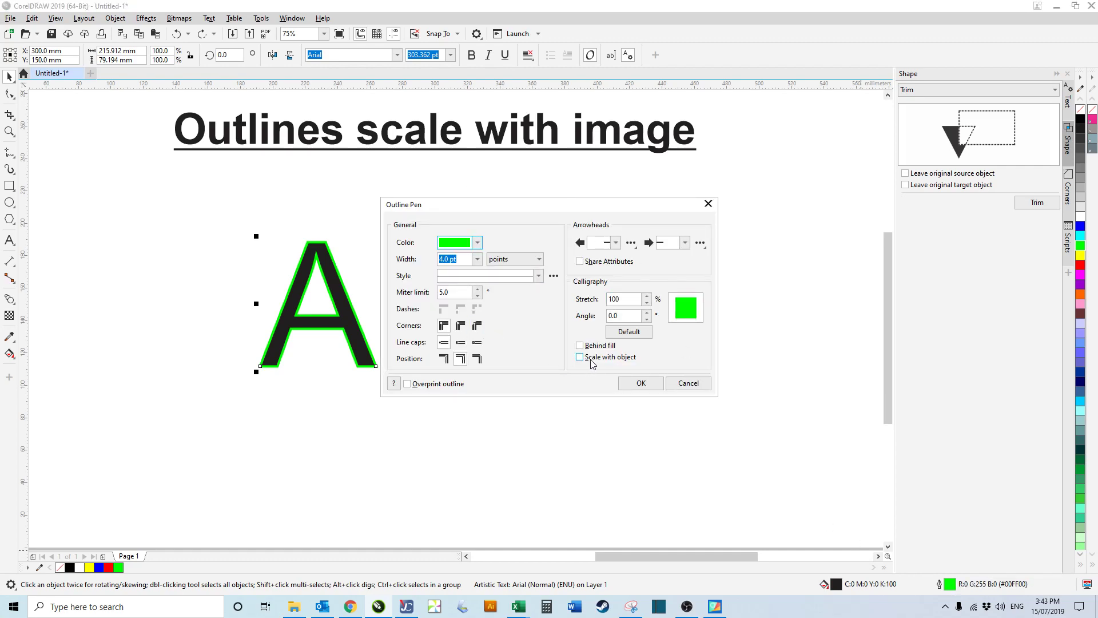
mouse_move(600, 366)
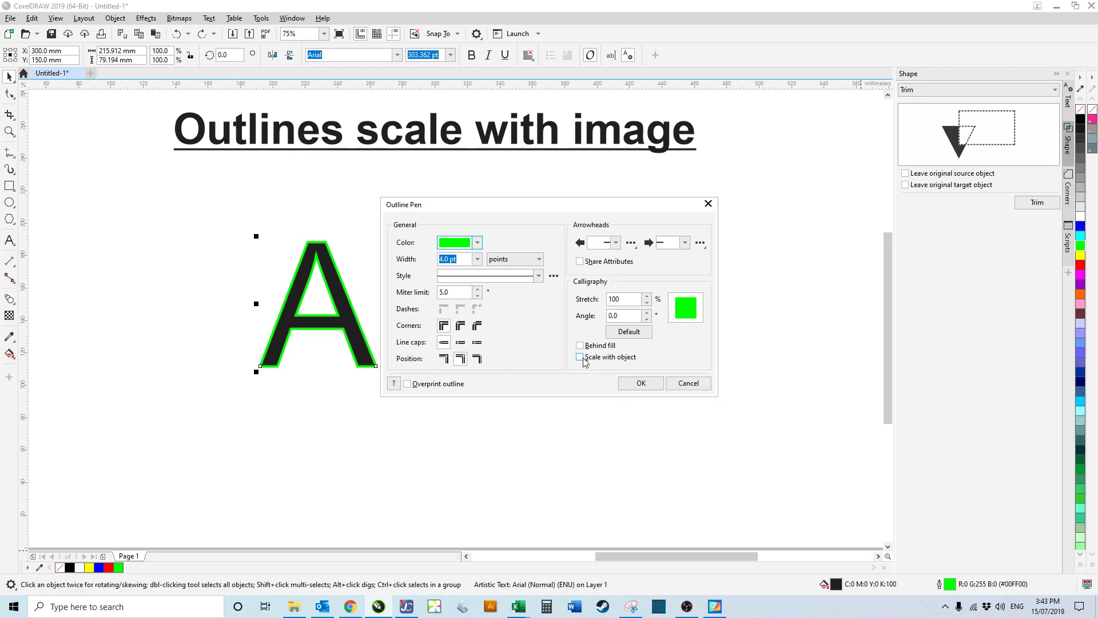
Step: Enable Scale with object for the ABC outline in Outline Pen and confirm
left_click(580, 357)
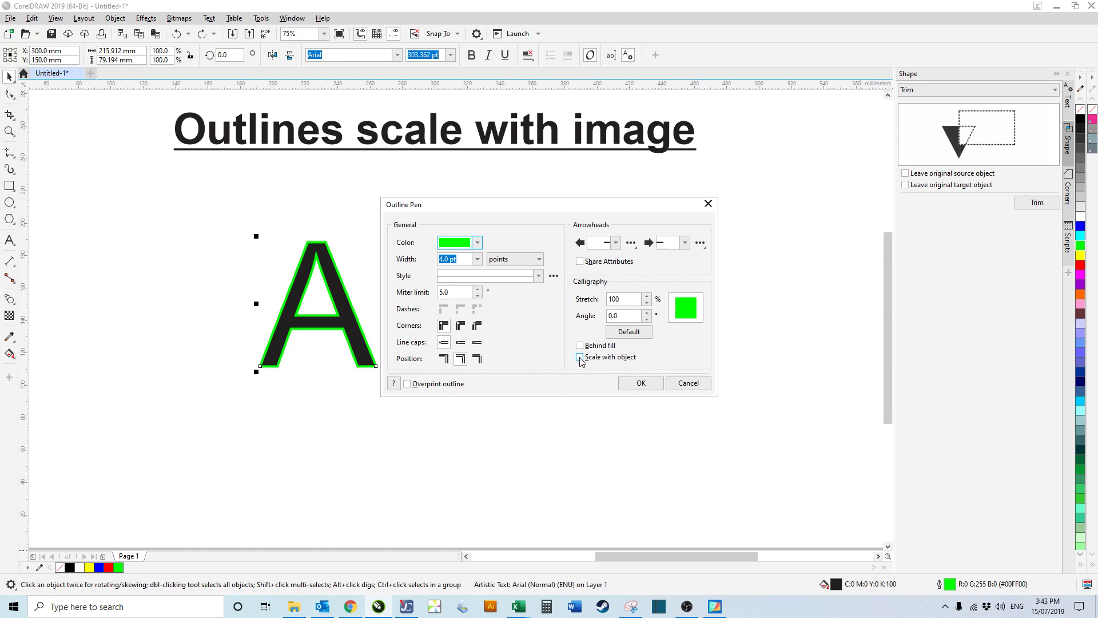
left_click(580, 357)
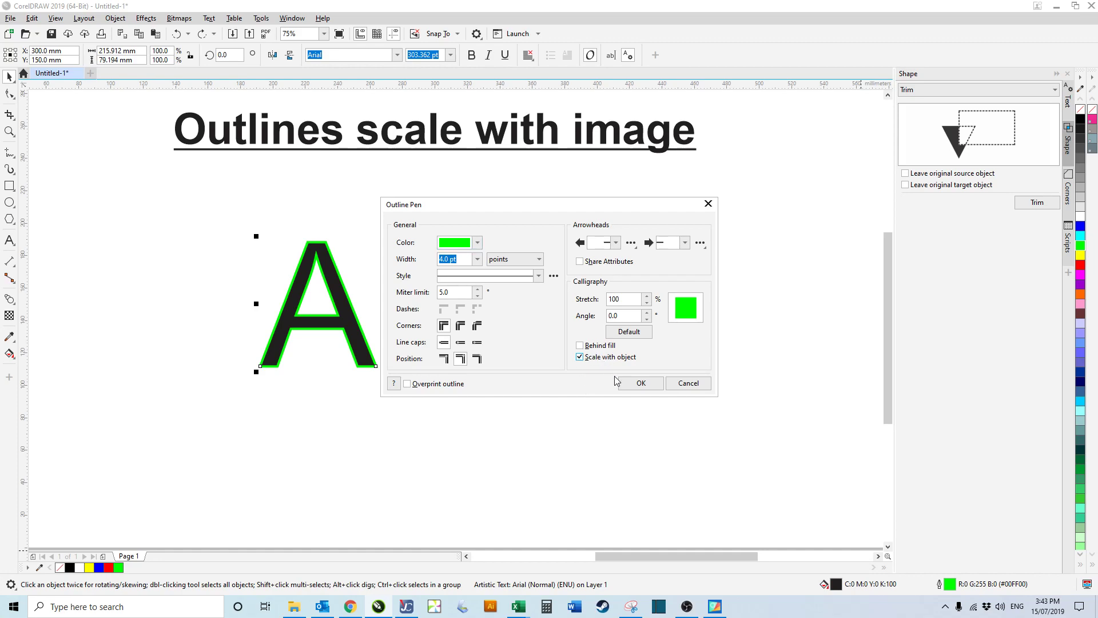
left_click(641, 383)
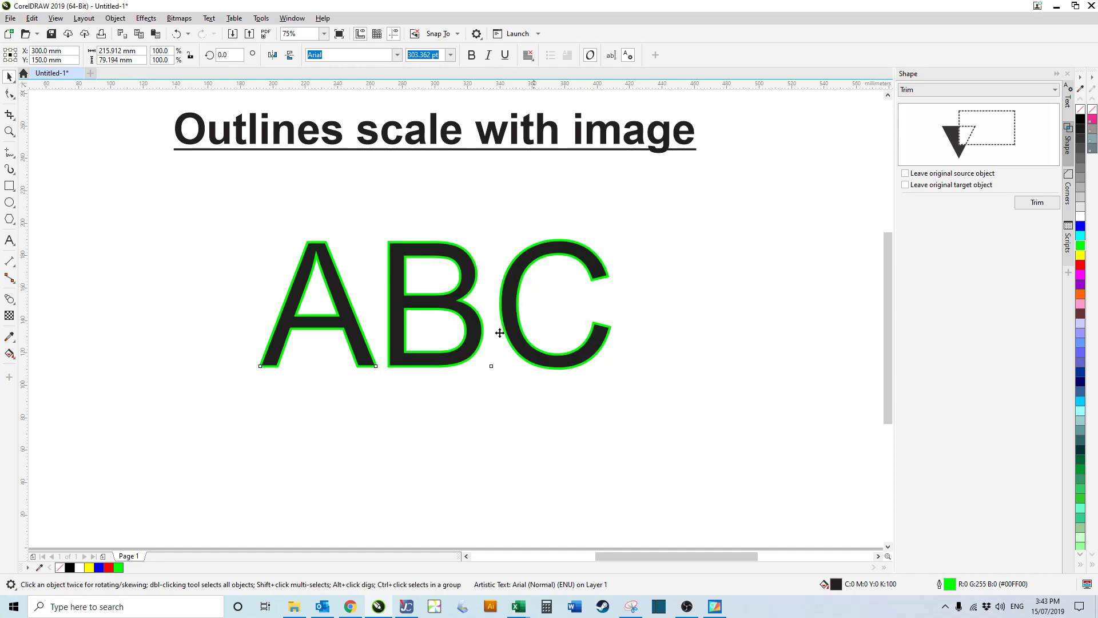
Step: Select the ABC text to scale it down by its corner handle
left_click(499, 333)
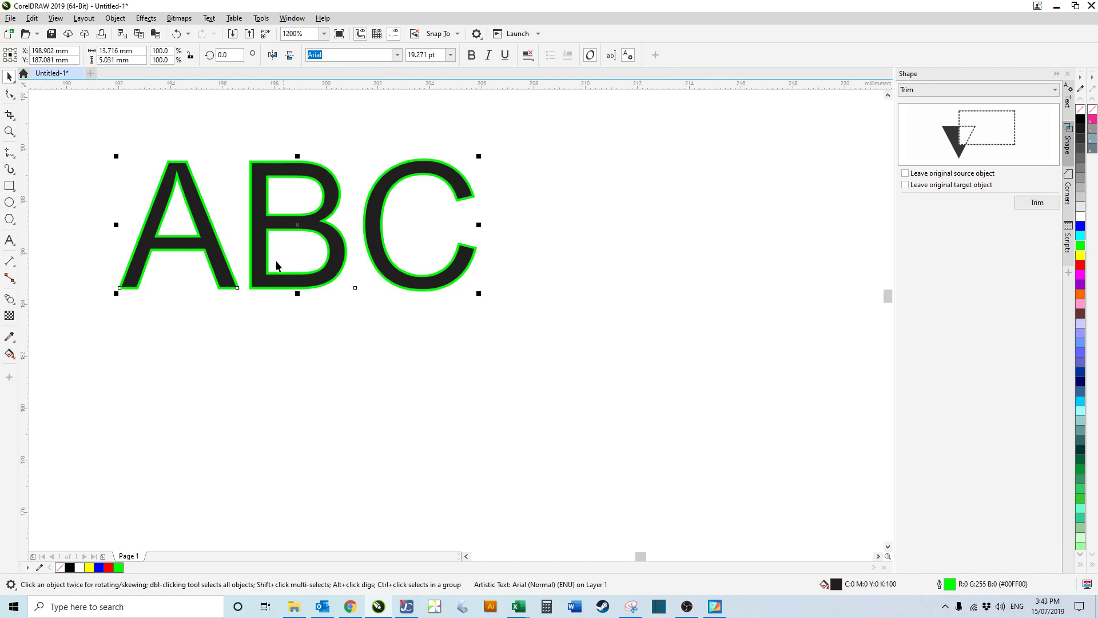
mouse_move(208, 212)
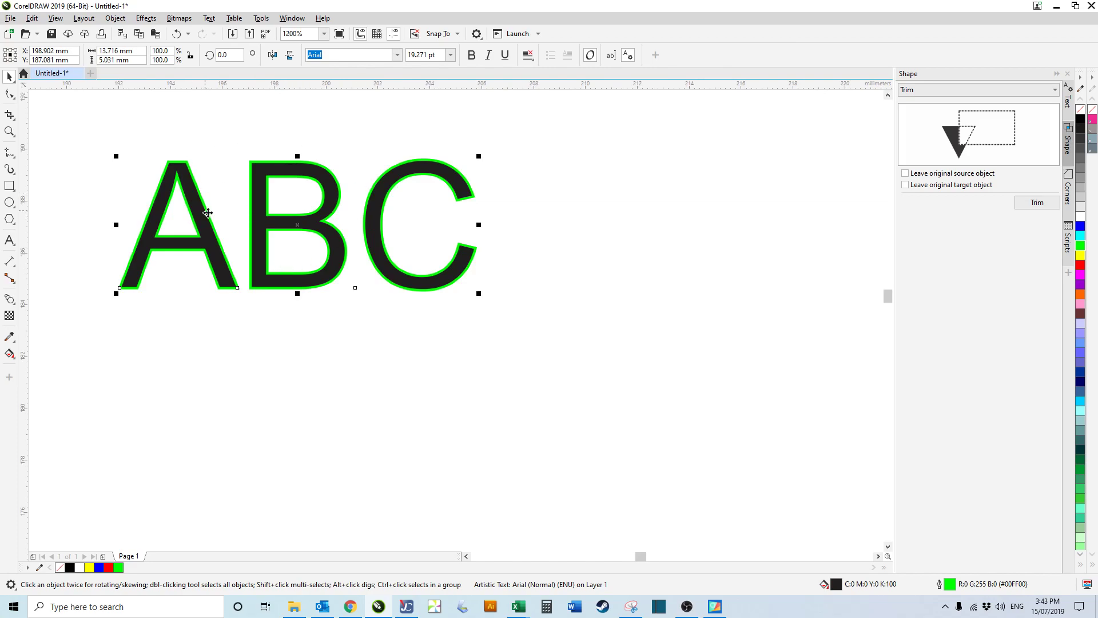